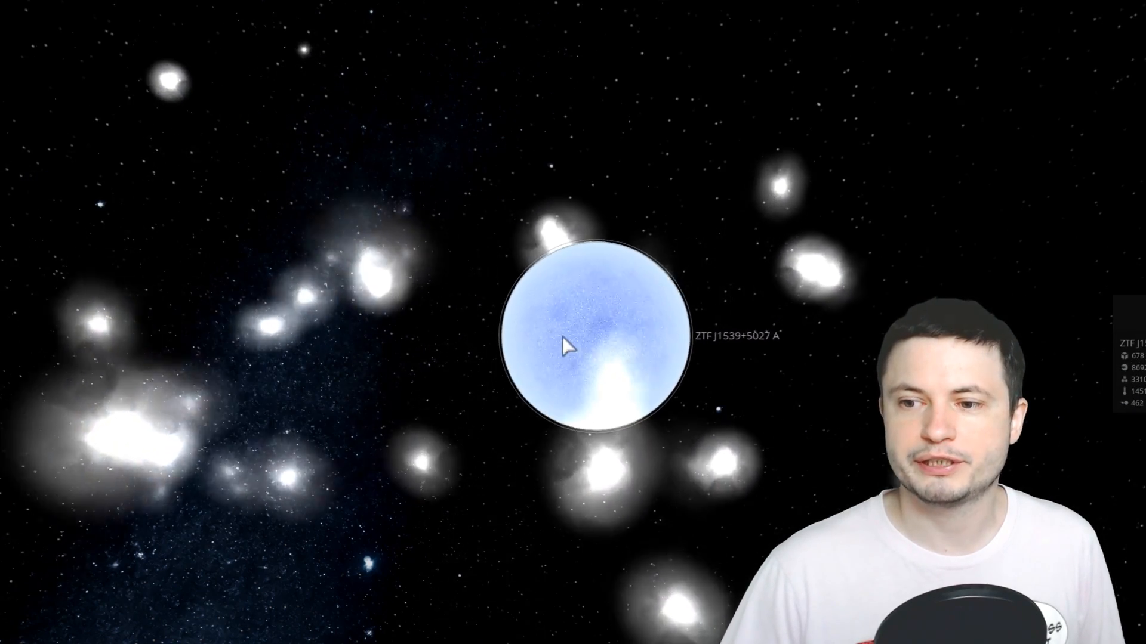
{"action": "scroll", "scroll_direction": "up", "scroll_amount": 3}
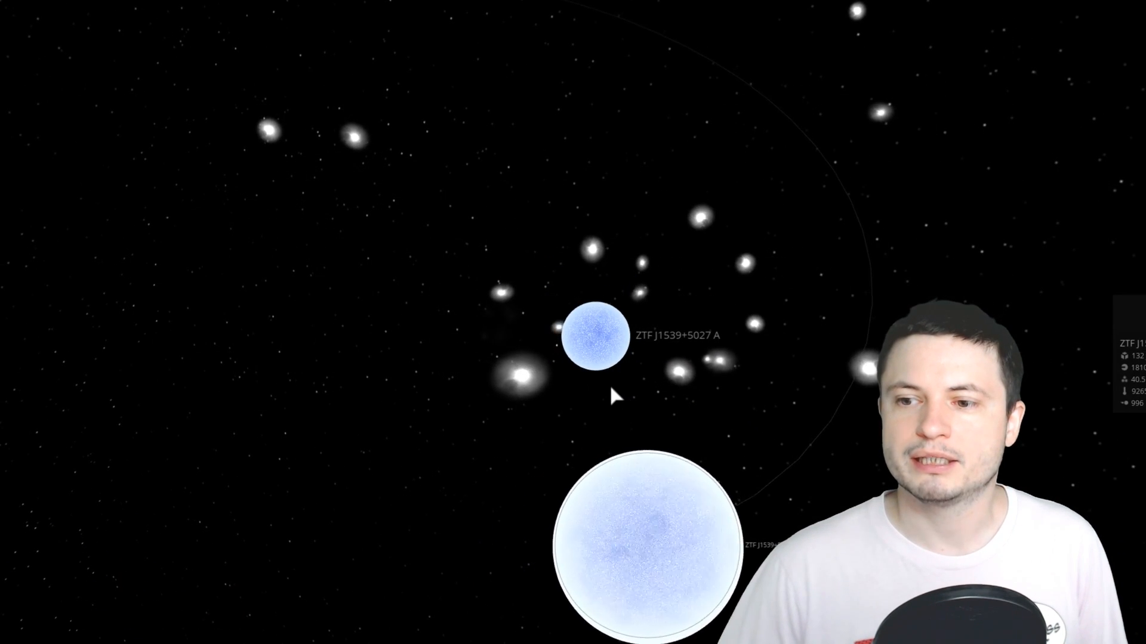
{"action": "scroll", "scroll_direction": "up", "scroll_amount": 3}
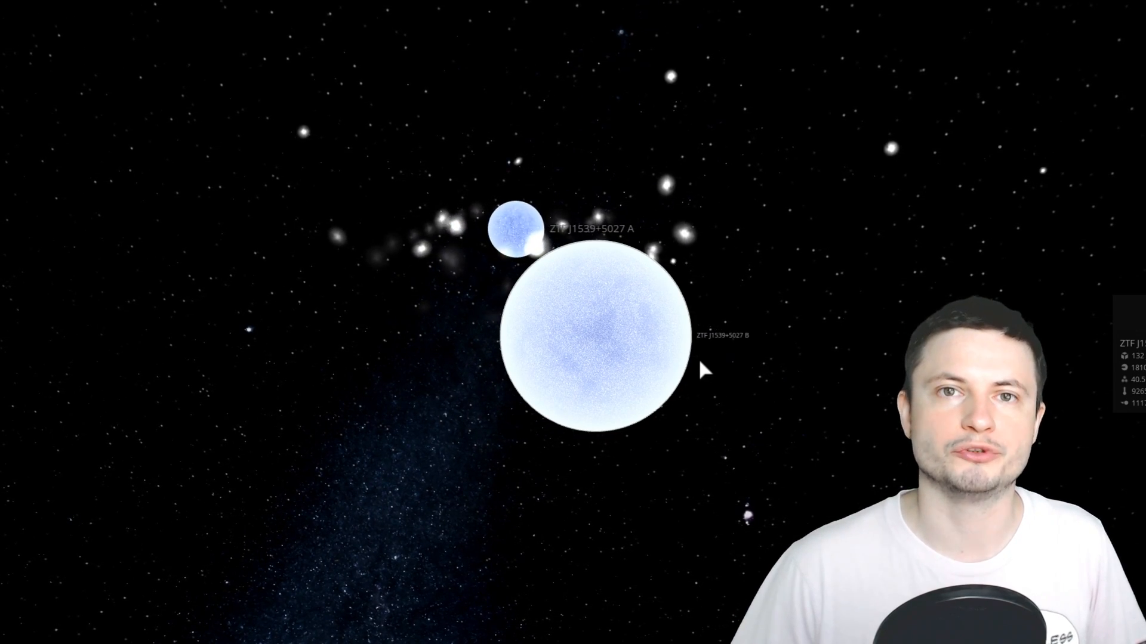
{"action": "scroll", "scroll_direction": "up", "scroll_amount": 3}
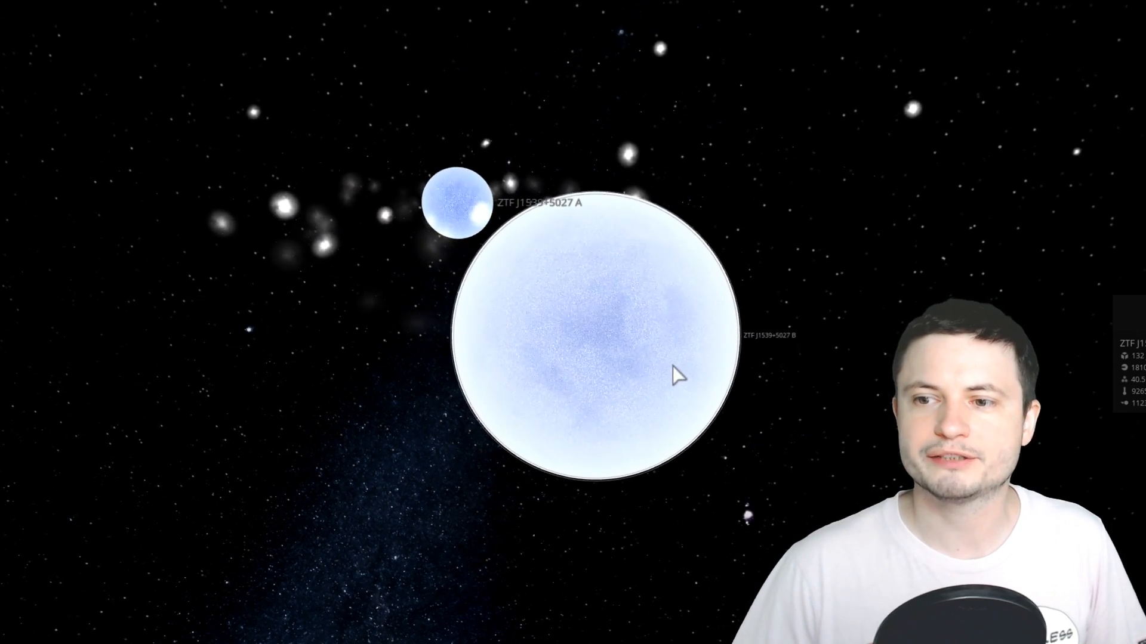